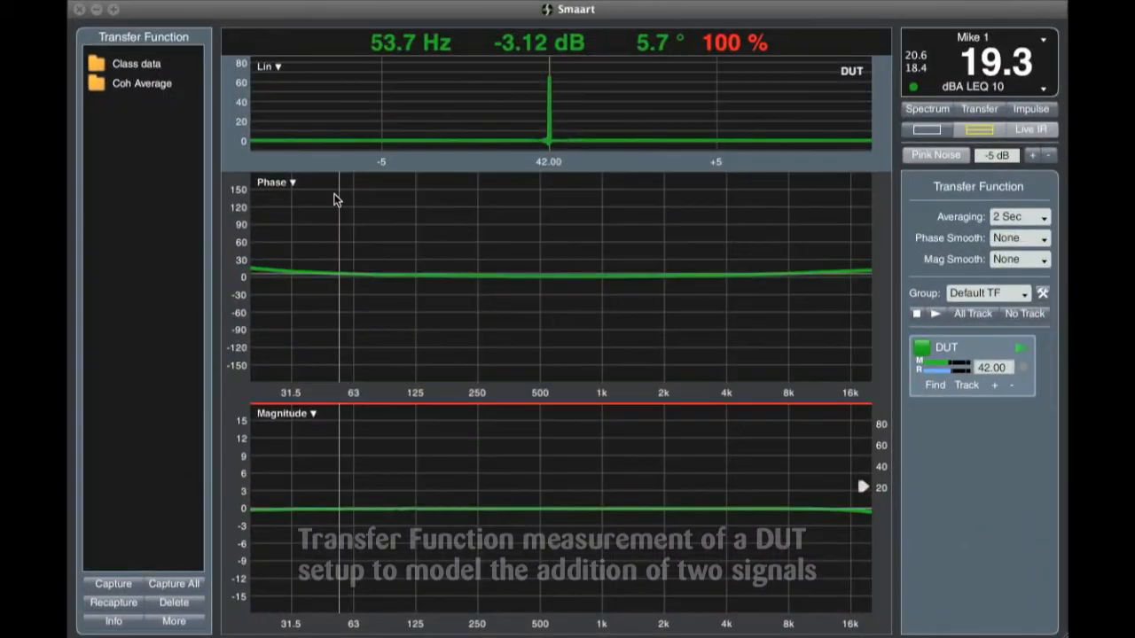
- Switch the middle plot from Phase to RTA and restore the transfer-function controls
click(275, 181)
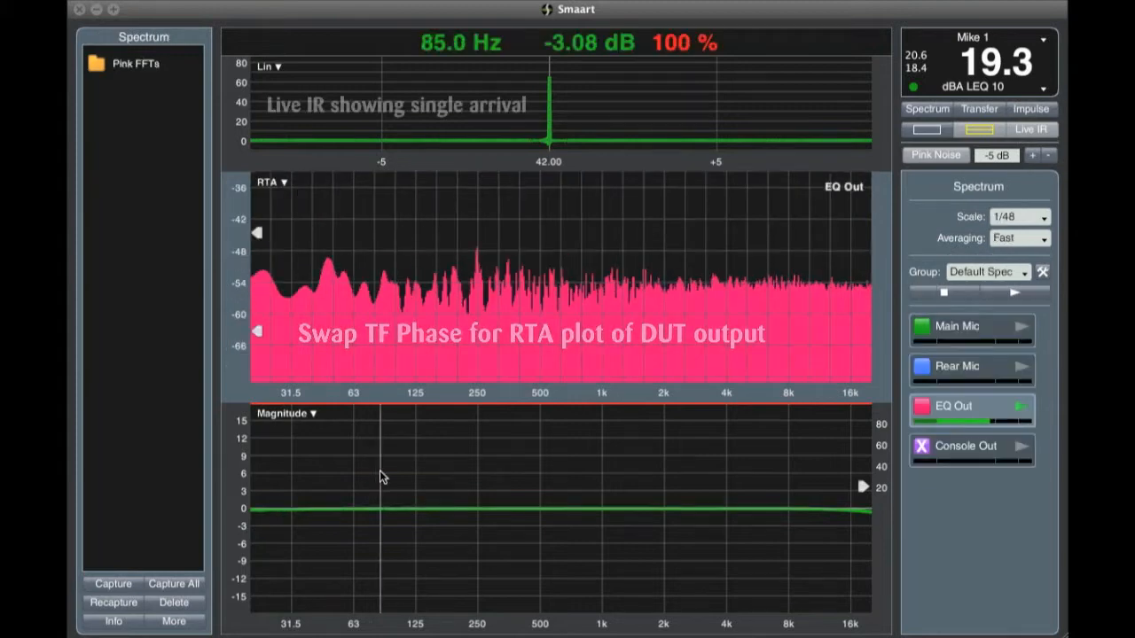
click(979, 108)
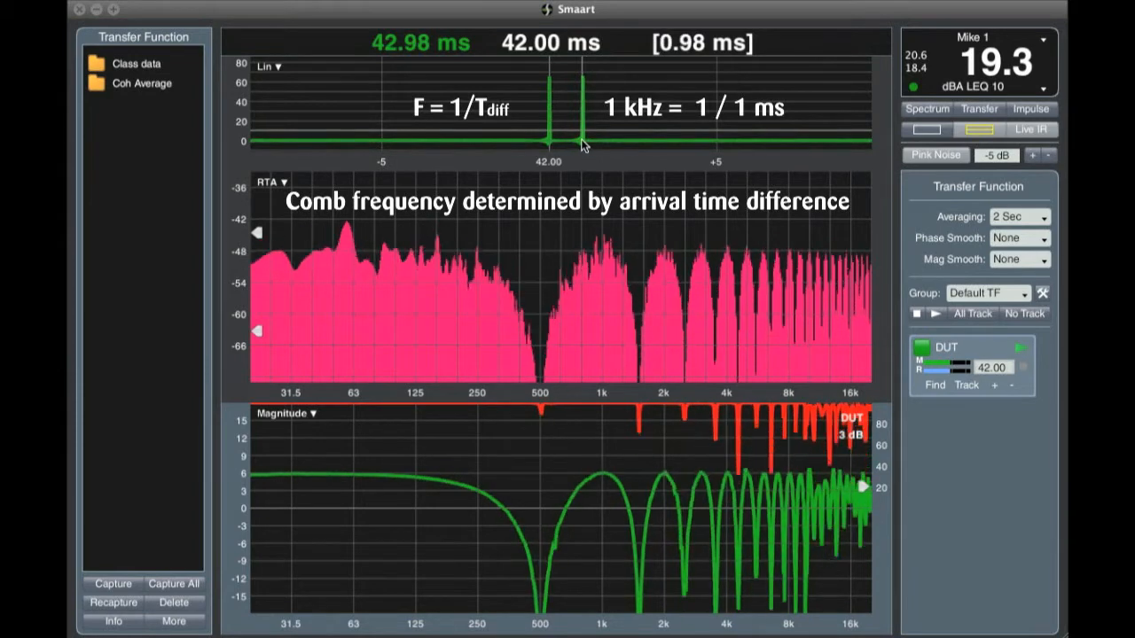
- Capture the current transfer function as a trace named 'Equal Level'
click(112, 583)
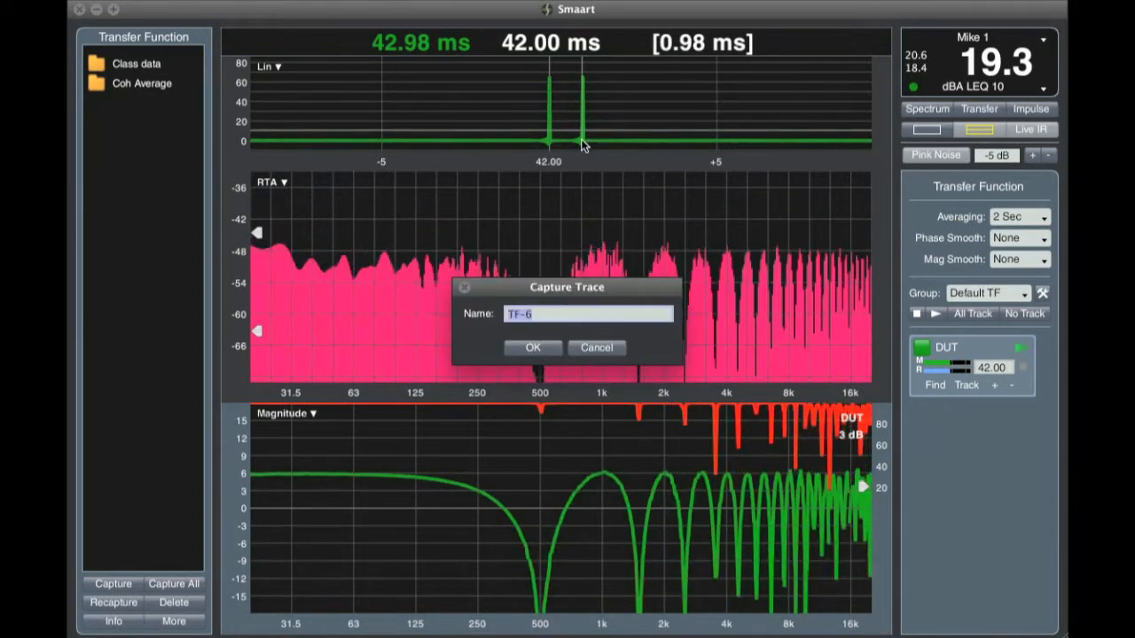
text(Equal Level)
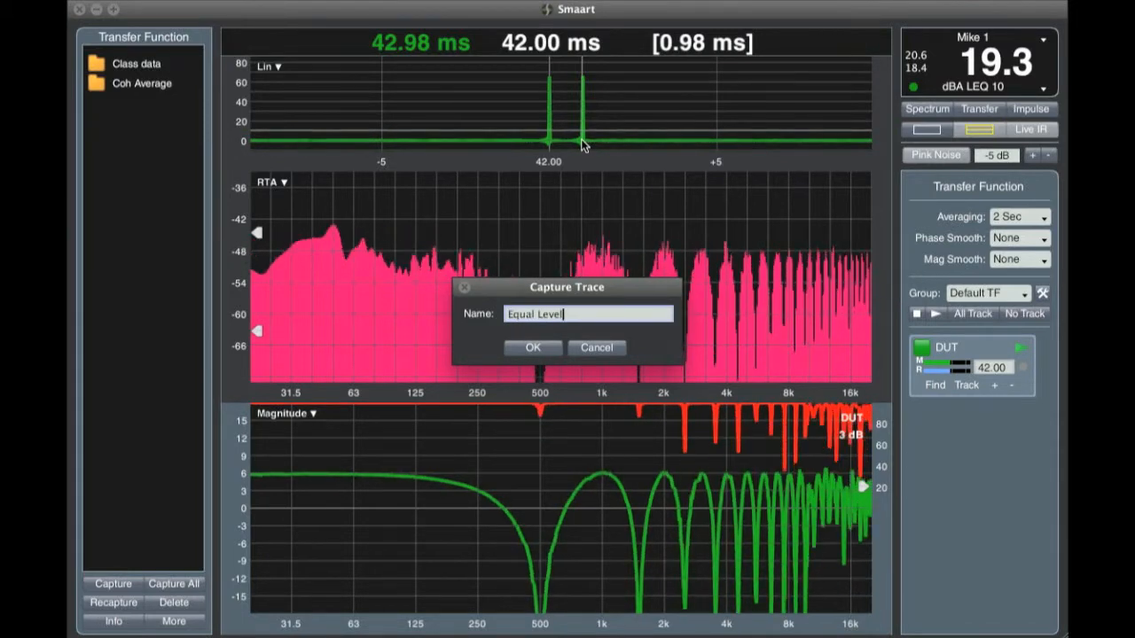
click(532, 346)
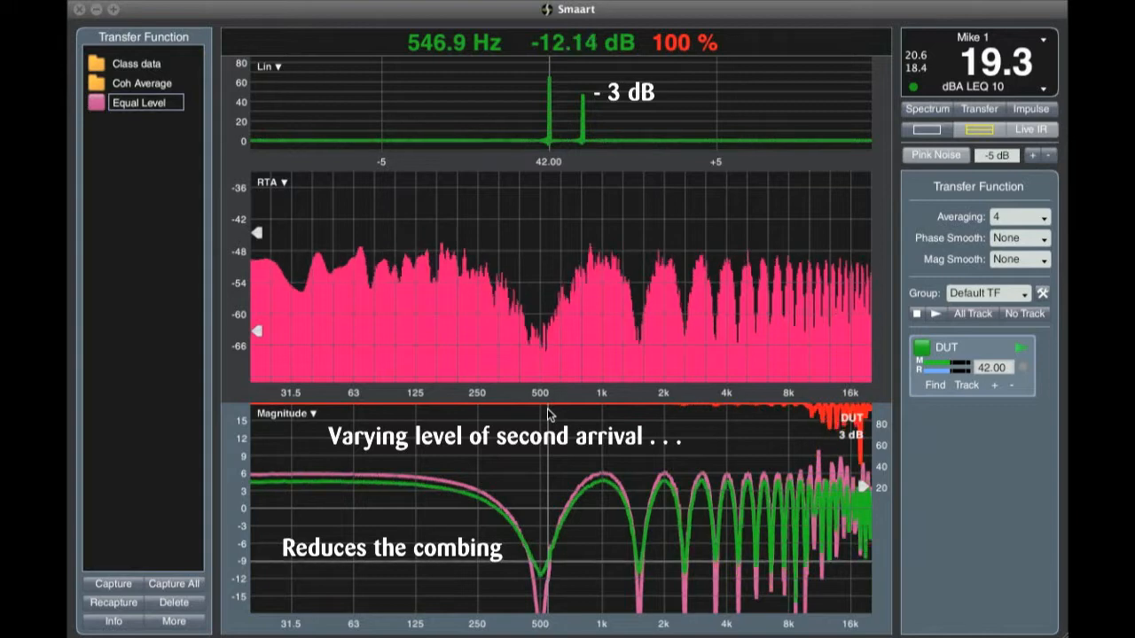
- Capture the current transfer function as a trace named '-3 dB offset'
click(112, 583)
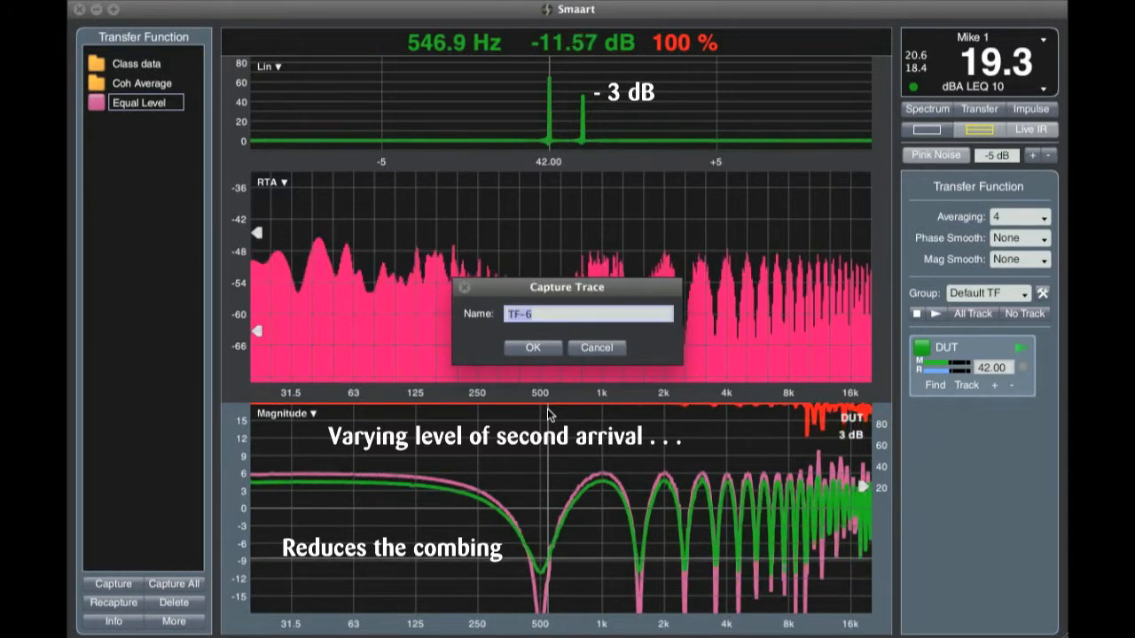
text(-3 dB o)
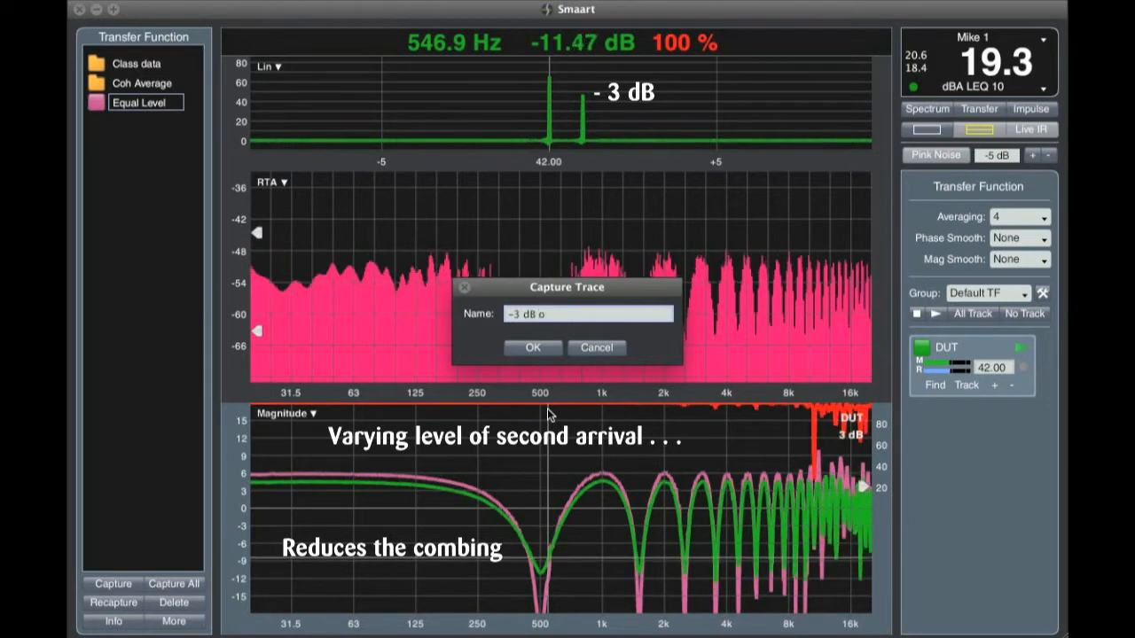
text(ffset)
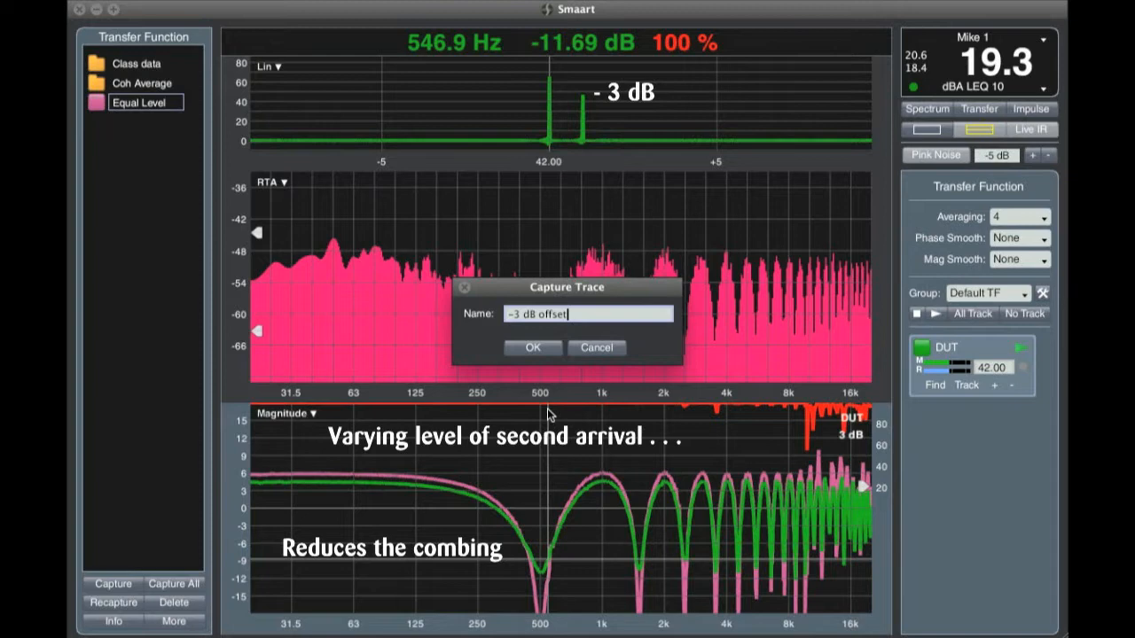
click(531, 345)
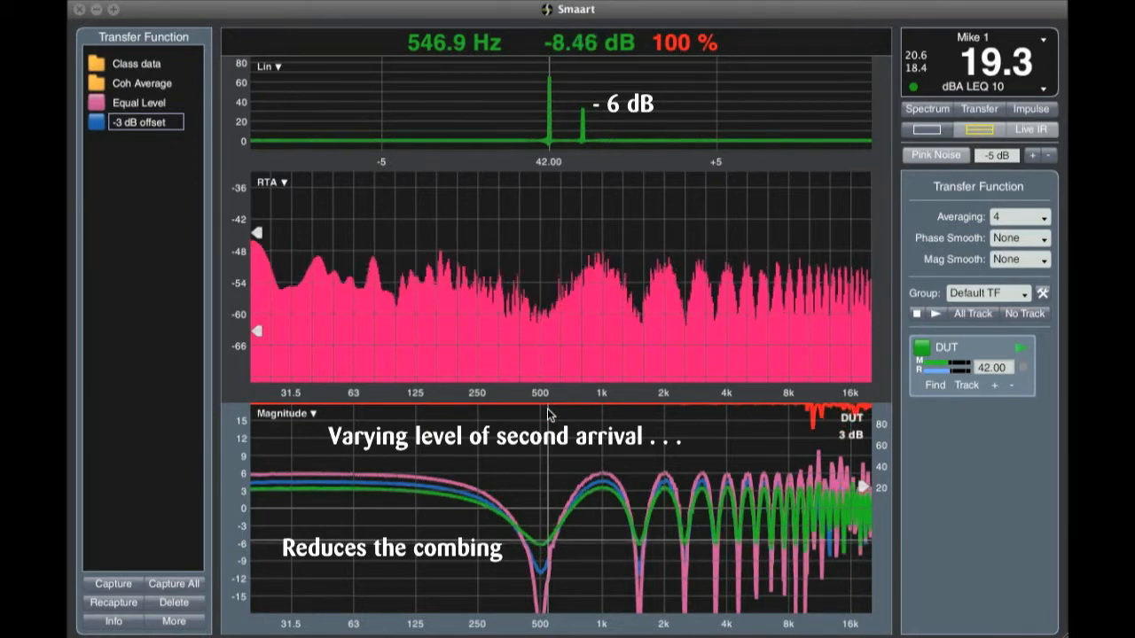
- Capture the current transfer function as a trace named '-6 dB Offset'
click(112, 583)
text(-)
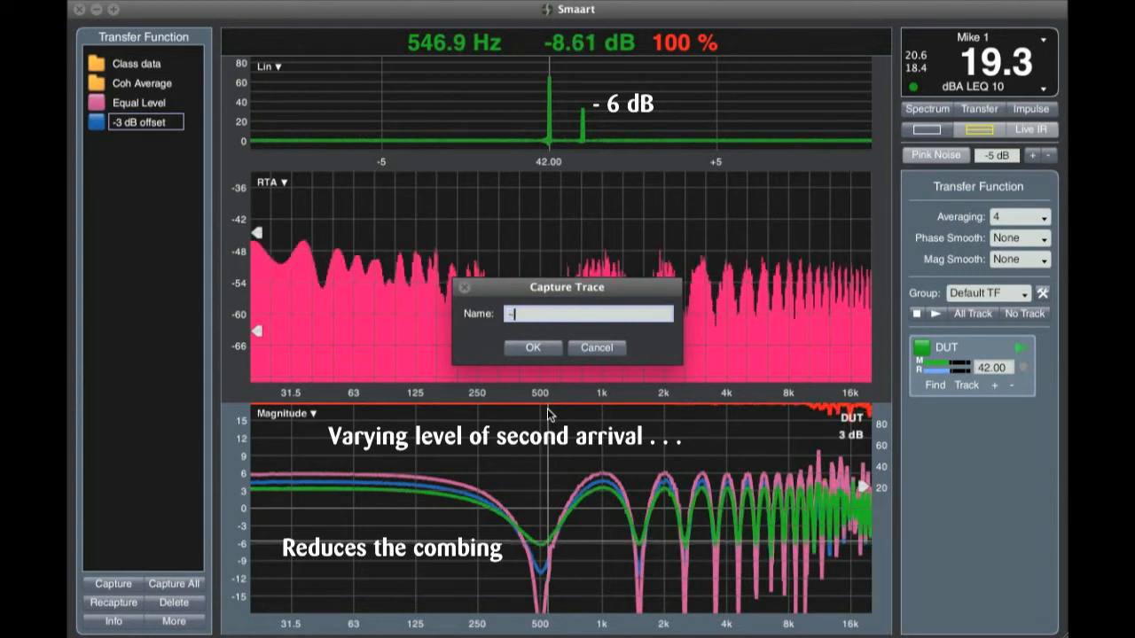
text(6)
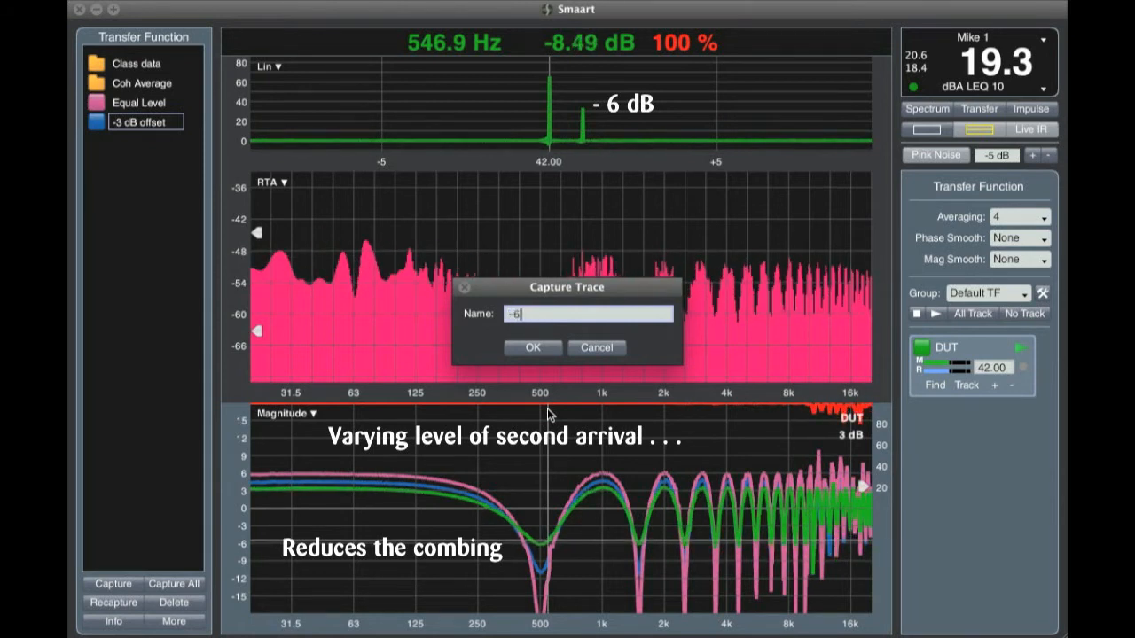
text(dB offset)
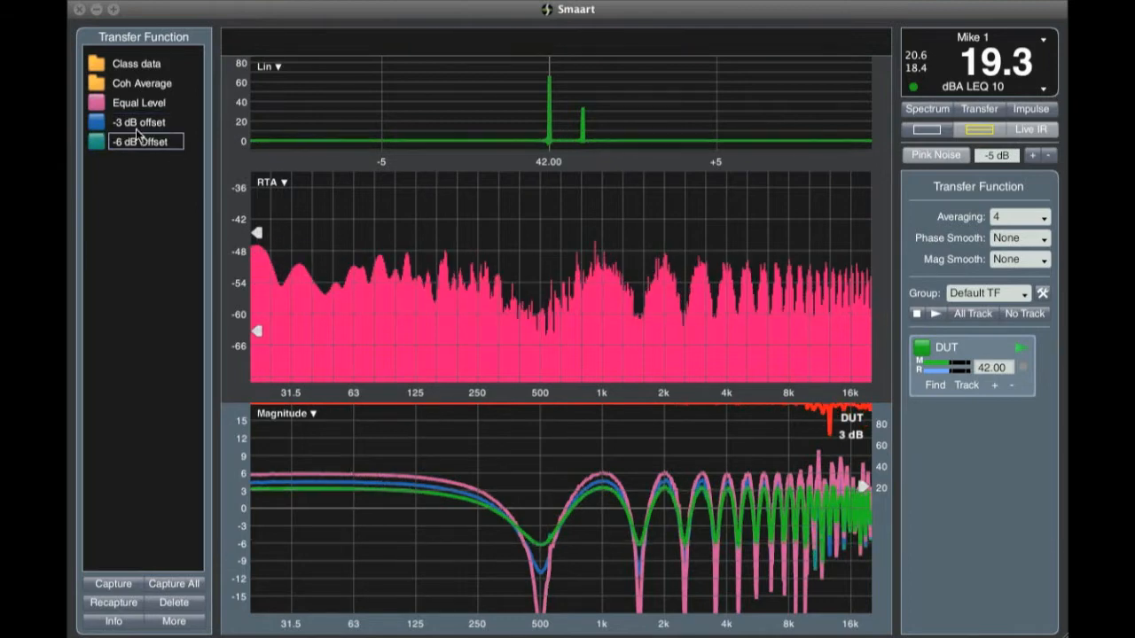
- Hide the -3 dB offset, -6 dB Offset and Equal Level traces in the data bar
click(96, 122)
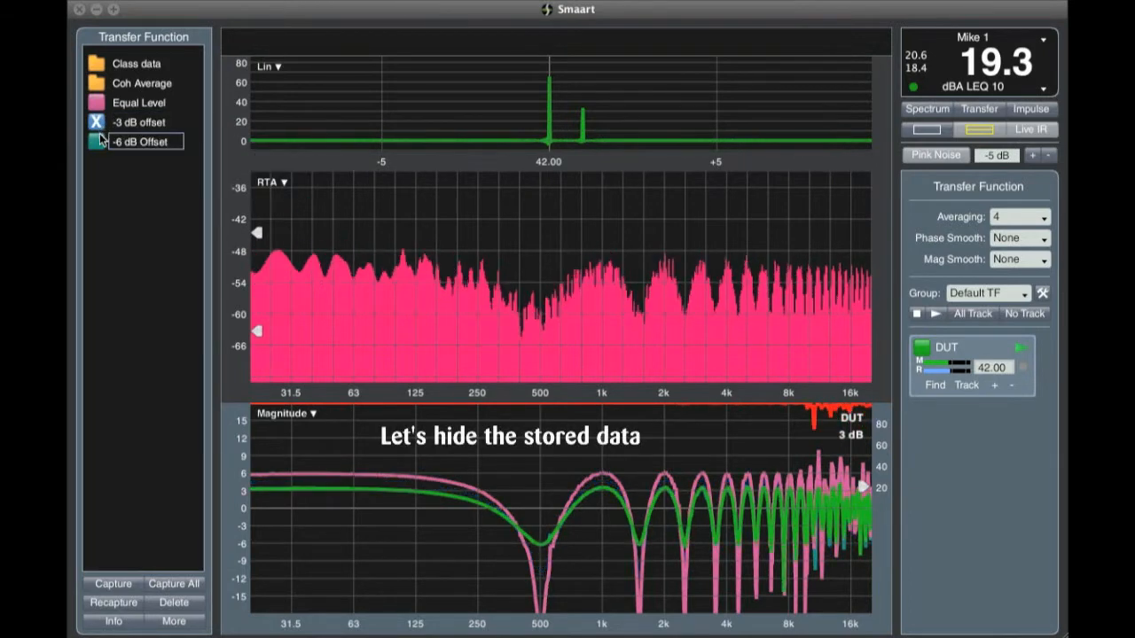
click(96, 142)
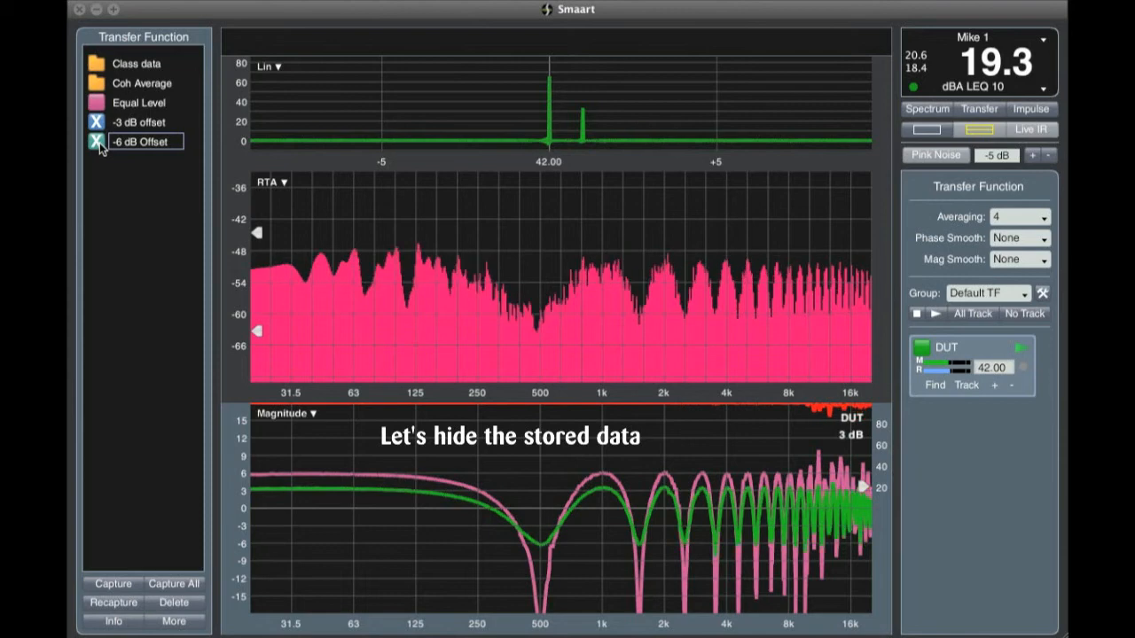
click(95, 101)
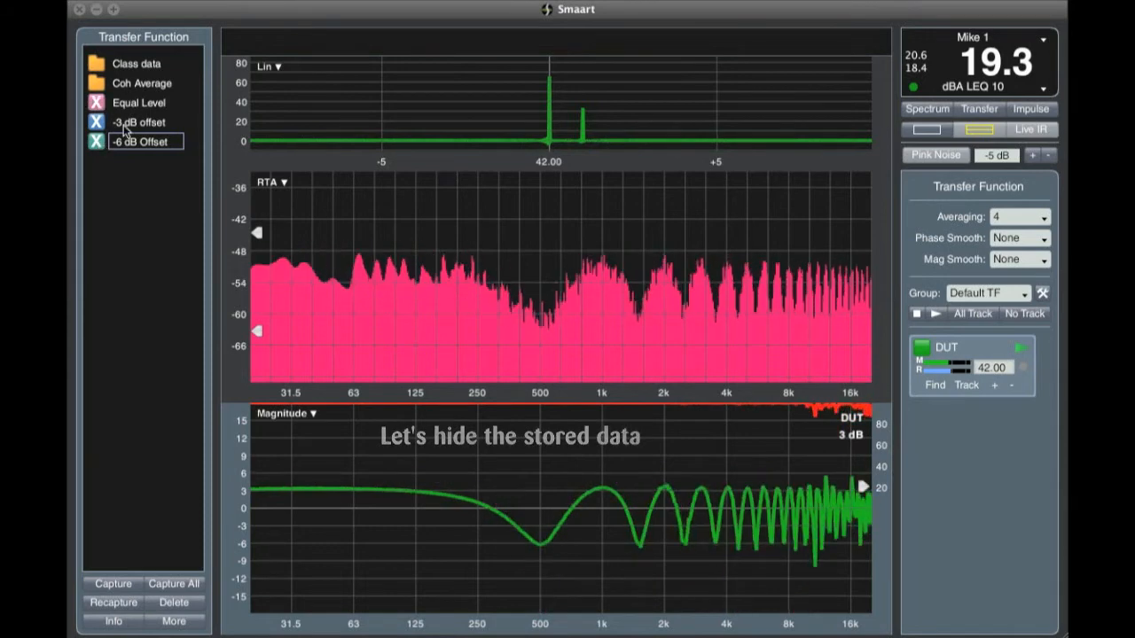
mouse_move(138, 122)
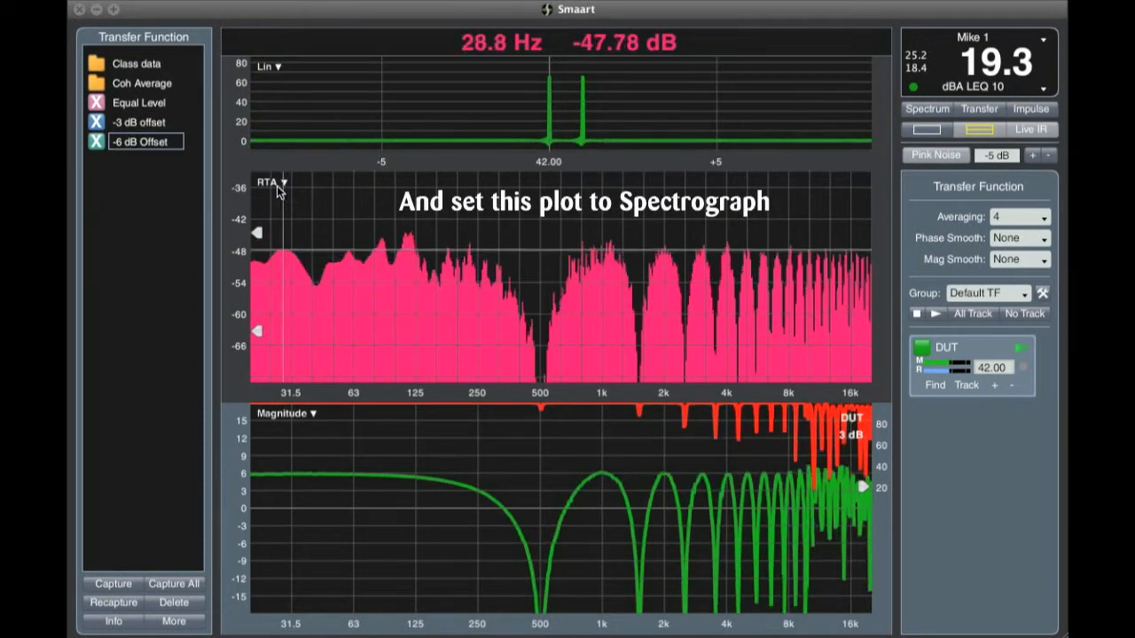
- Make the RTA plot active and change its type to Spectrograph
click(925, 110)
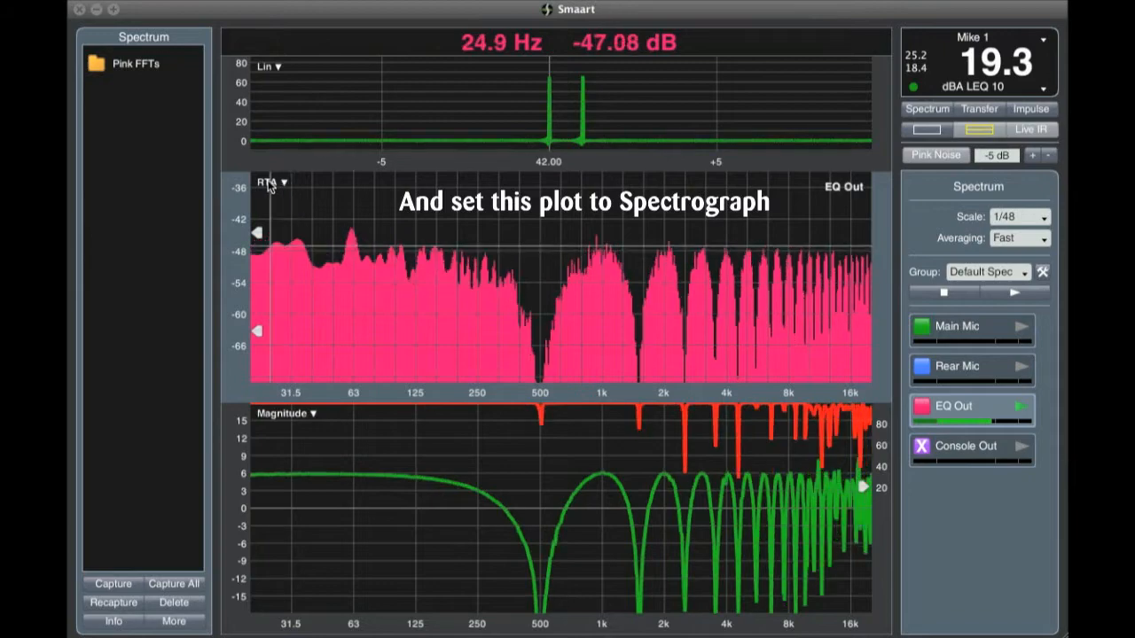
click(273, 182)
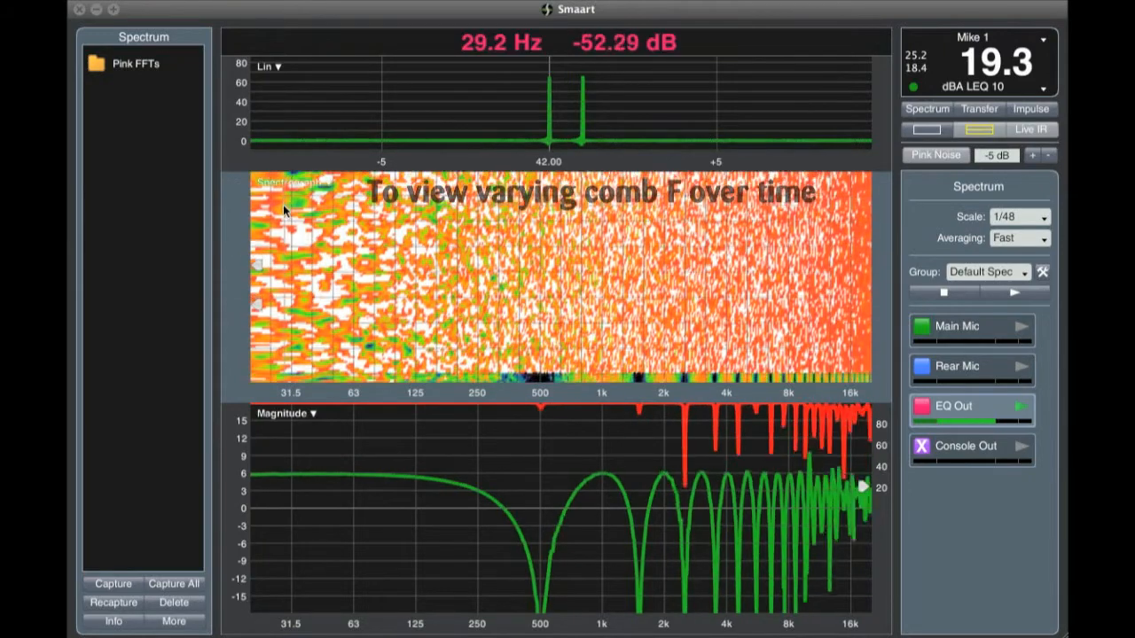